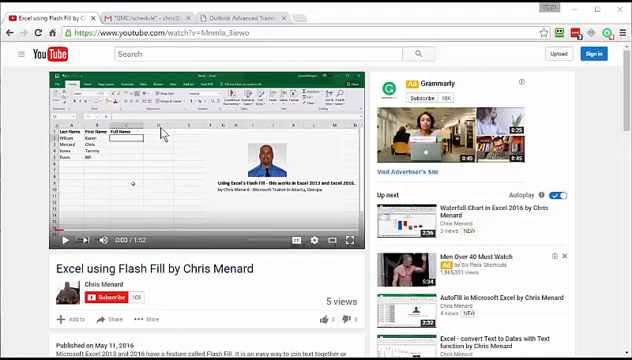
- Expand and read the full video description before starting in Word
{"action": "scroll", "scroll_direction": "down", "scroll_amount": 3}
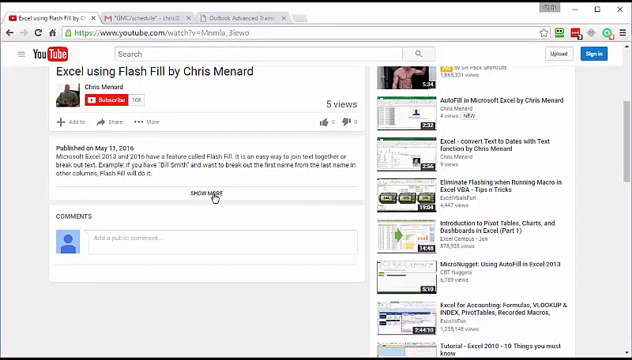
{"action": "left_click", "coordinate": [204, 192]}
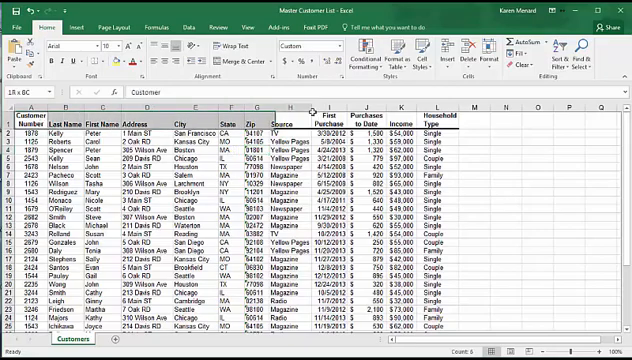
{"action": "scroll", "scroll_direction": "down", "scroll_amount": 3}
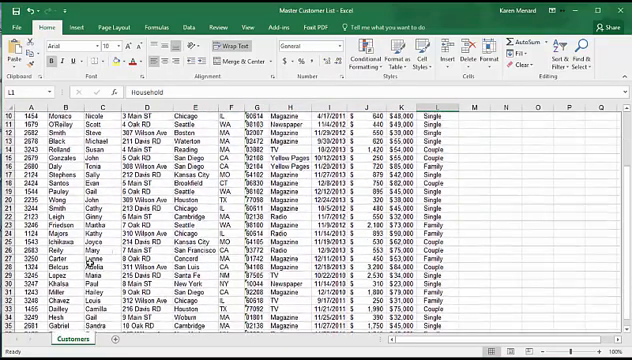
{"action": "scroll", "scroll_direction": "down", "scroll_amount": 3}
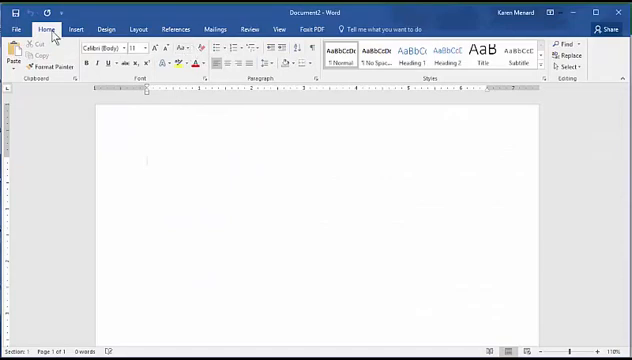
{"action": "mouse_move", "coordinate": [220, 28]}
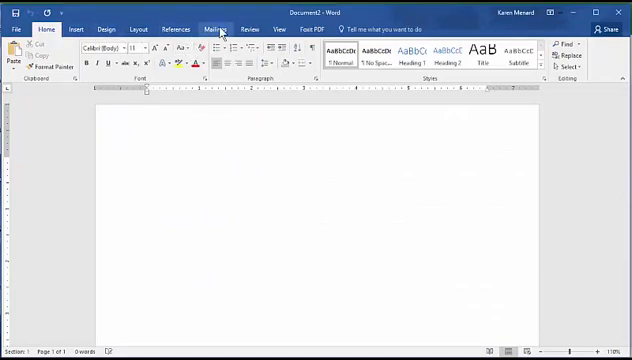
- Show the Mailings tools and point to Select Recipients
{"action": "left_click", "coordinate": [216, 28]}
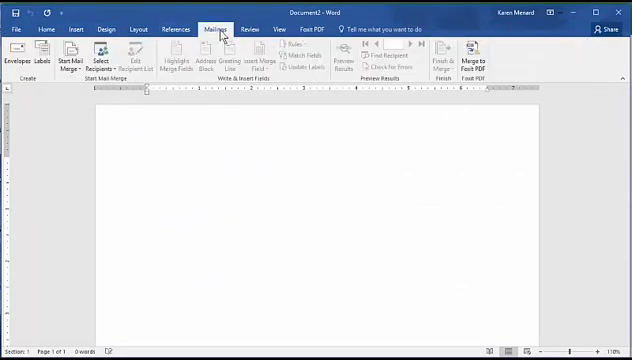
{"action": "left_click", "coordinate": [70, 56]}
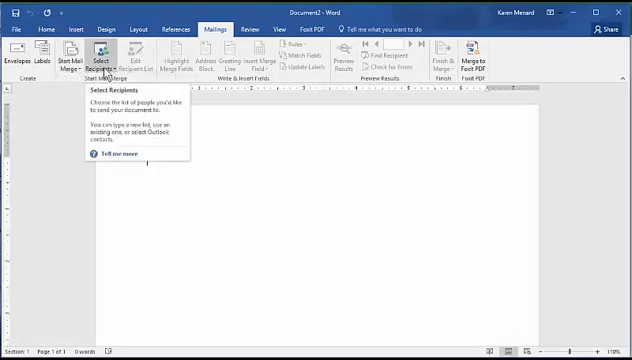
- Use the Excel customer workbook's Customers table as the existing recipient list
{"action": "left_click", "coordinate": [96, 56]}
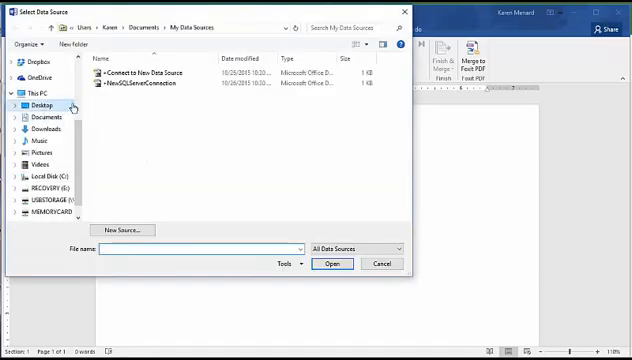
{"action": "left_click", "coordinate": [34, 104]}
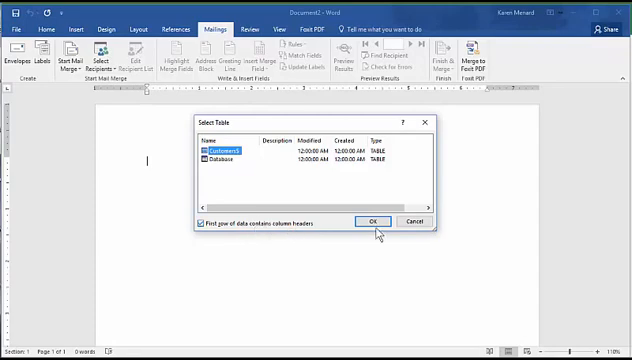
{"action": "left_click", "coordinate": [372, 222]}
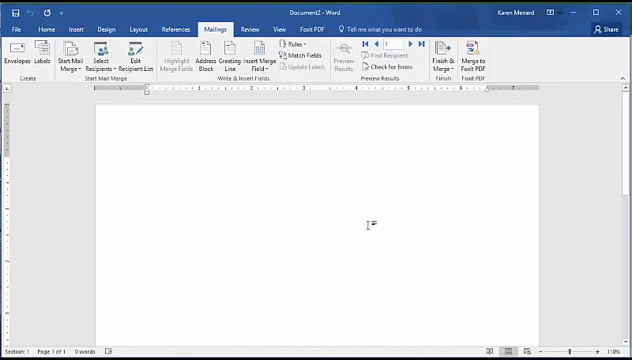
- Date the letter October 3, 2016 and insert the default Address Block field below it
{"action": "type", "text": "October"}
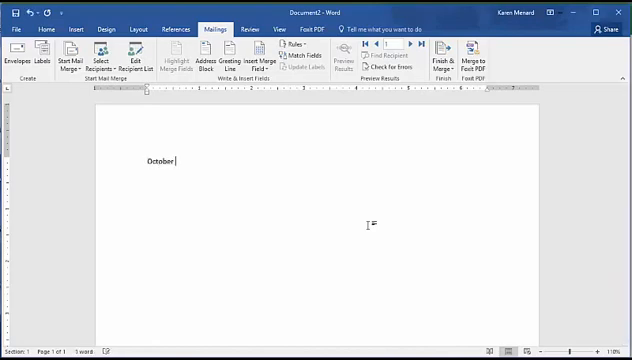
{"action": "type", "text": "3, 2016"}
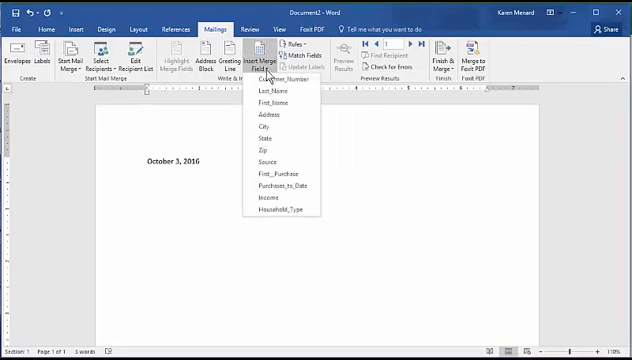
{"action": "mouse_move", "coordinate": [270, 156]}
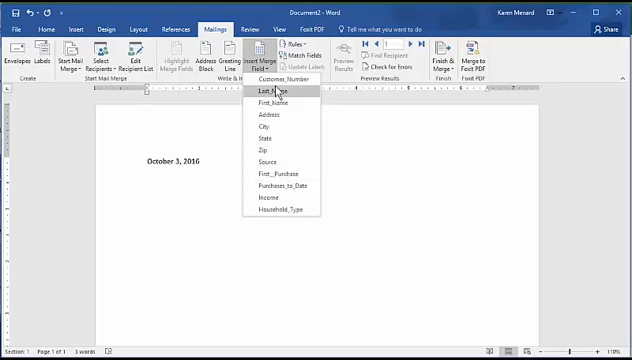
{"action": "mouse_move", "coordinate": [284, 78]}
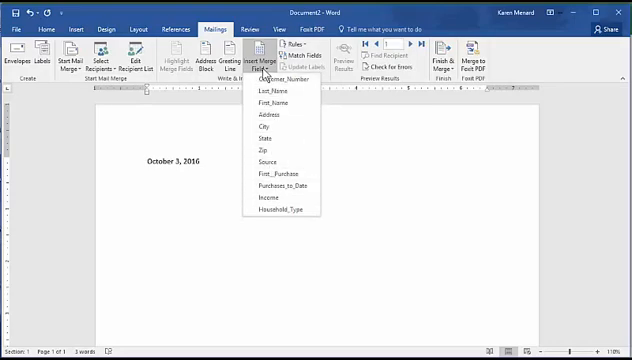
{"action": "mouse_move", "coordinate": [284, 102]}
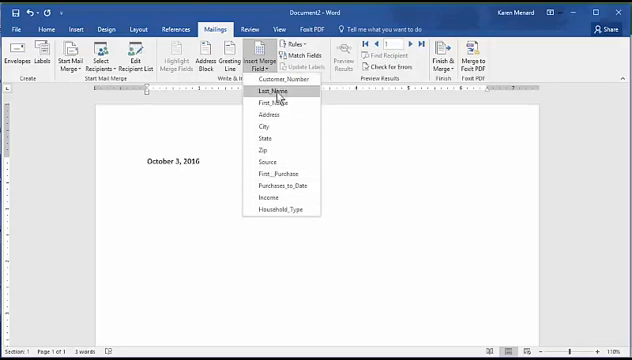
{"action": "left_click", "coordinate": [276, 92]}
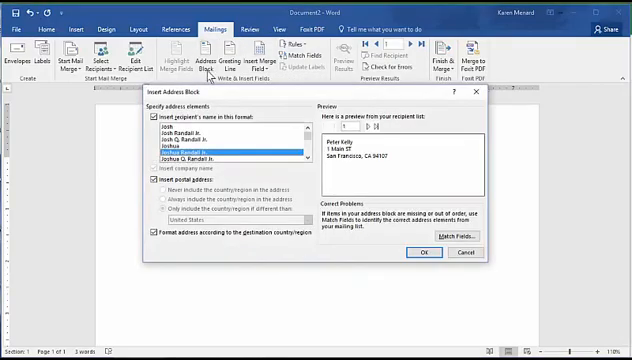
{"action": "left_click", "coordinate": [416, 252]}
{"action": "type", "text": "Kalsjdf lkdsjfdsakljf fdksljf dlkfjas flkdjkldjf klfjdsa"}
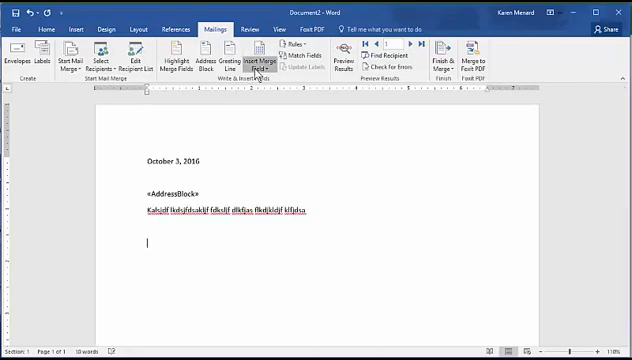
- Write 'You found out about us by «Source».' then add a filler line 'Askdjdks:jfa lkdjf'
{"action": "left_click", "coordinate": [258, 58]}
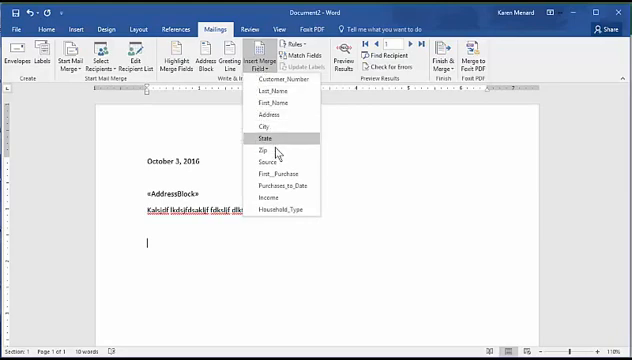
{"action": "mouse_move", "coordinate": [272, 92]}
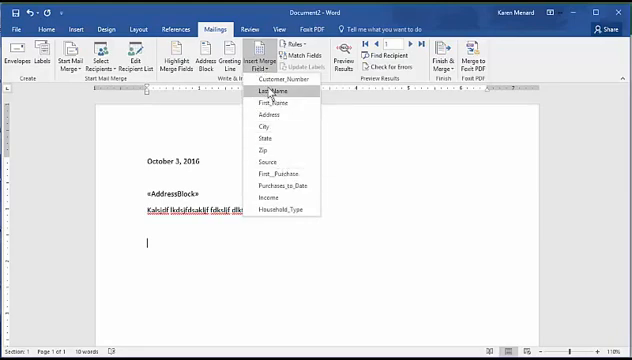
{"action": "left_click", "coordinate": [272, 92]}
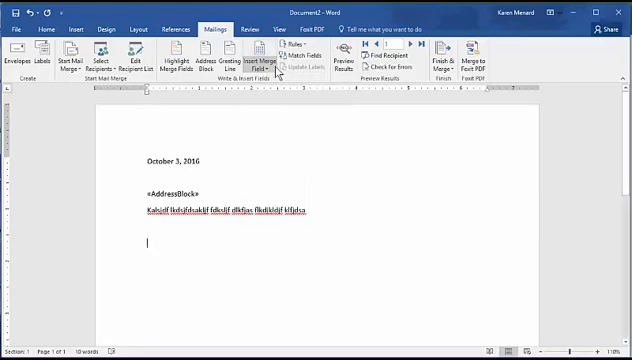
{"action": "type", "text": "You"}
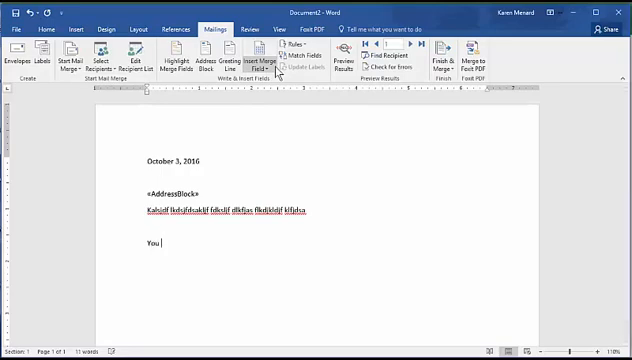
{"action": "type", "text": "found"}
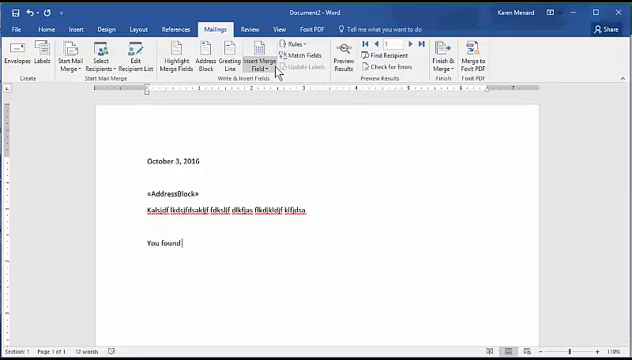
{"action": "type", "text": "out"}
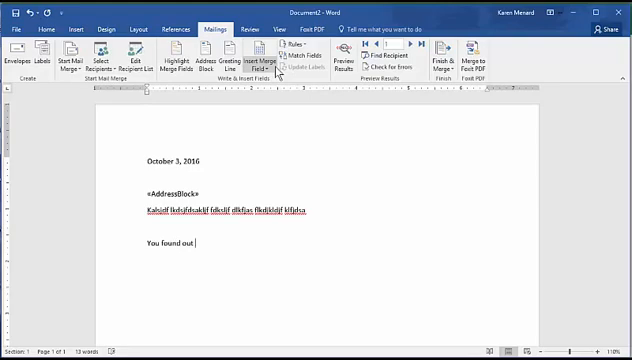
{"action": "type", "text": "about"}
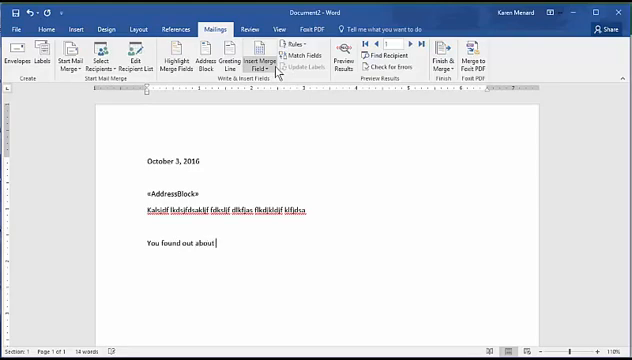
{"action": "type", "text": "us by"}
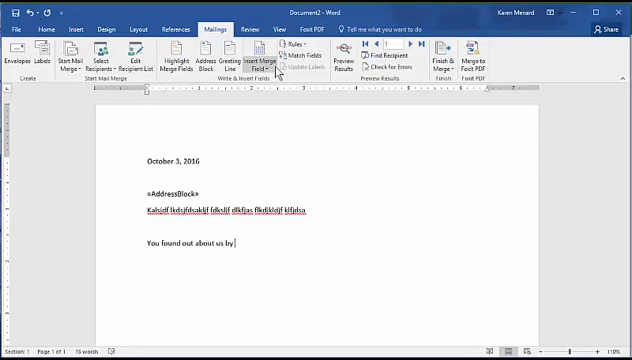
{"action": "left_click", "coordinate": [264, 56]}
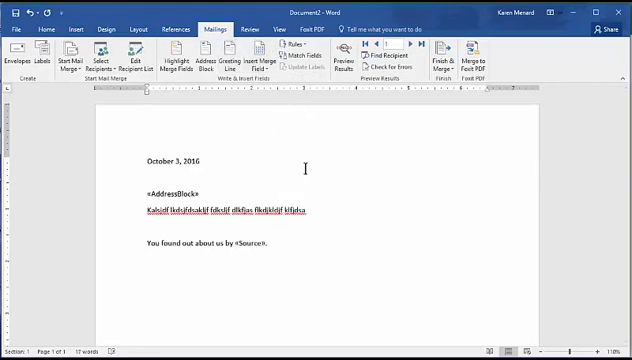
{"action": "type", "text": "Askdjdks:jfa lkdjf"}
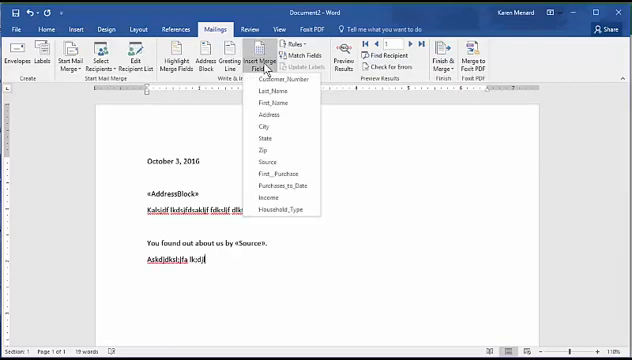
{"action": "mouse_move", "coordinate": [280, 76]}
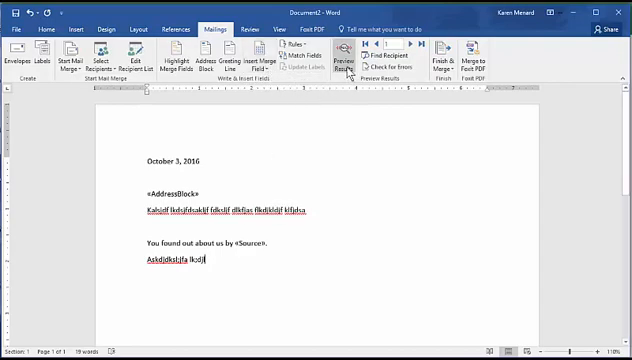
{"action": "mouse_move", "coordinate": [344, 56]}
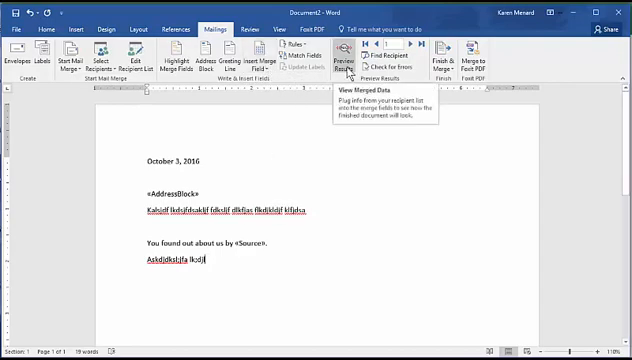
- Preview results, step through the next three recipients, then jump to the last record
{"action": "left_click", "coordinate": [348, 58]}
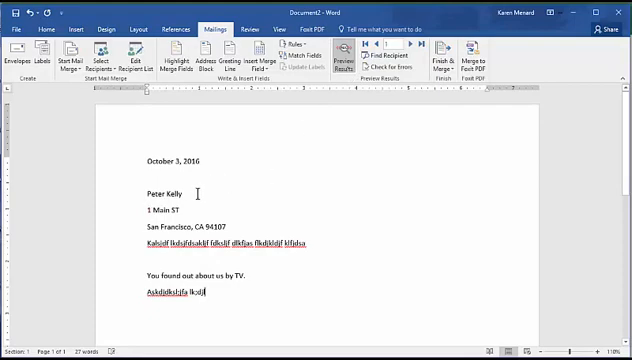
{"action": "mouse_move", "coordinate": [246, 276]}
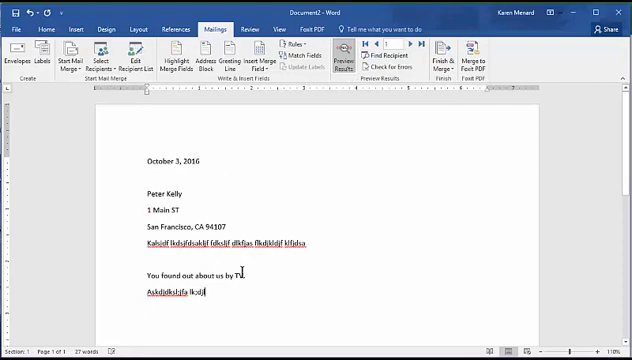
{"action": "double_click", "coordinate": [242, 272]}
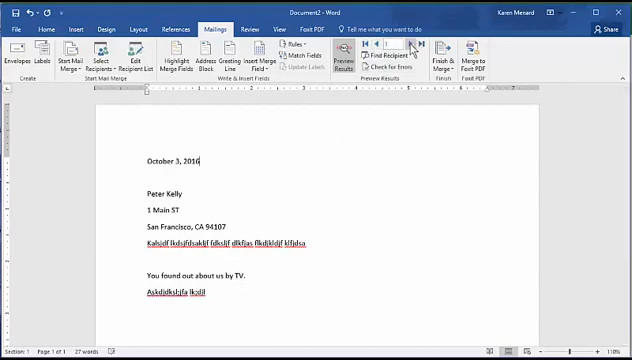
{"action": "left_click", "coordinate": [420, 48]}
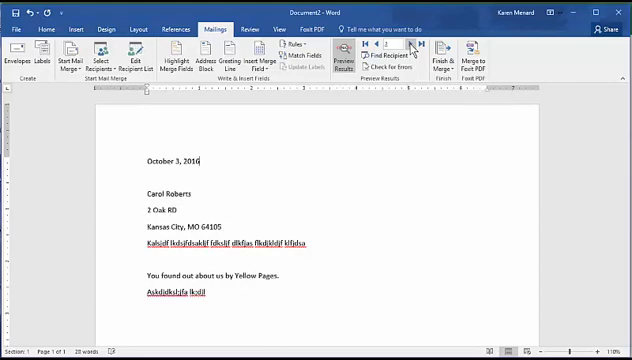
{"action": "left_click", "coordinate": [408, 48]}
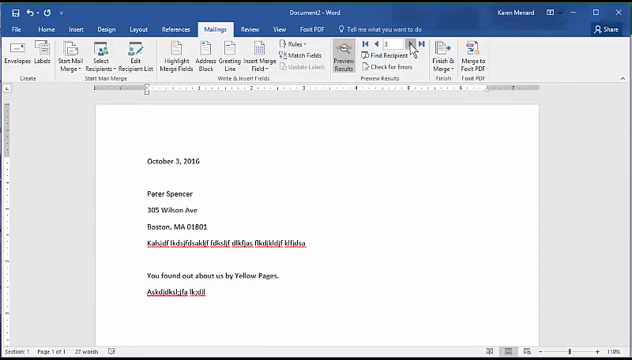
{"action": "left_click", "coordinate": [424, 48]}
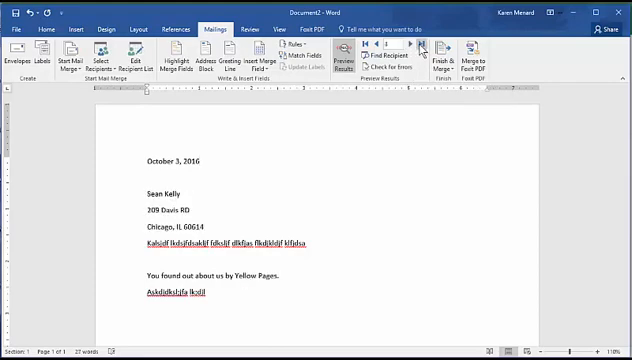
{"action": "mouse_move", "coordinate": [420, 48]}
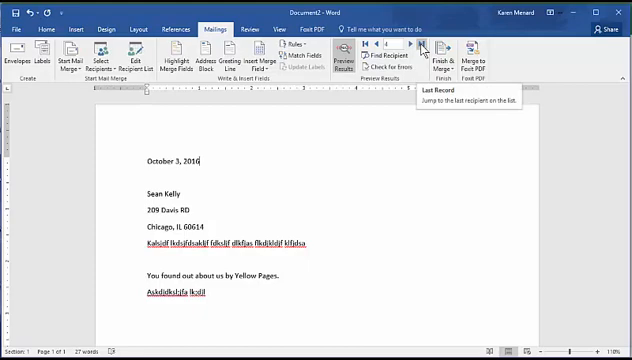
{"action": "left_click", "coordinate": [422, 46]}
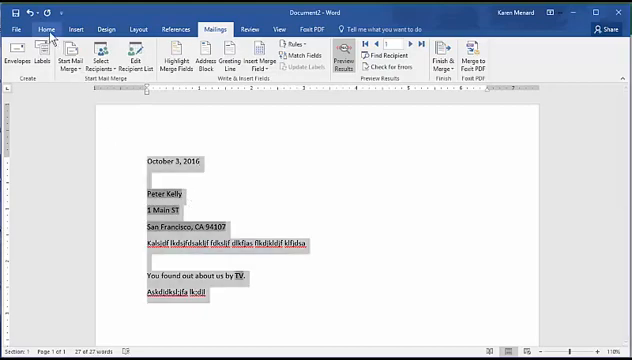
- Remove the space after each paragraph so the address lines sit together
{"action": "left_click", "coordinate": [38, 28]}
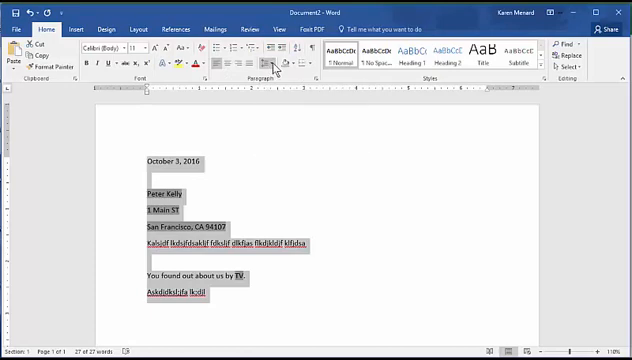
{"action": "left_click", "coordinate": [280, 62]}
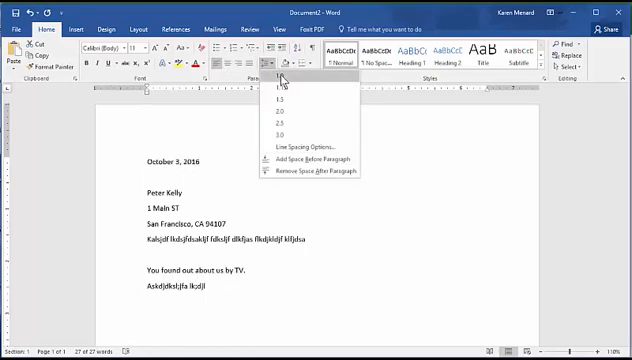
{"action": "left_click", "coordinate": [280, 78]}
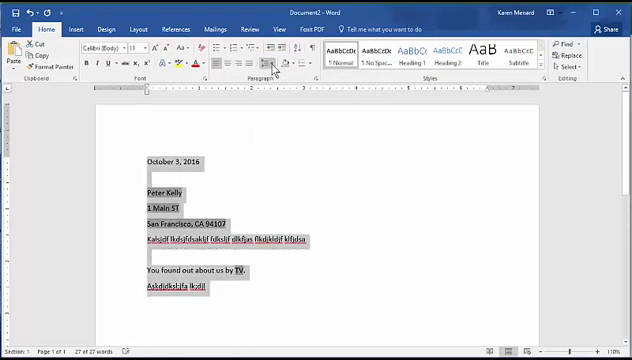
{"action": "left_click", "coordinate": [276, 66]}
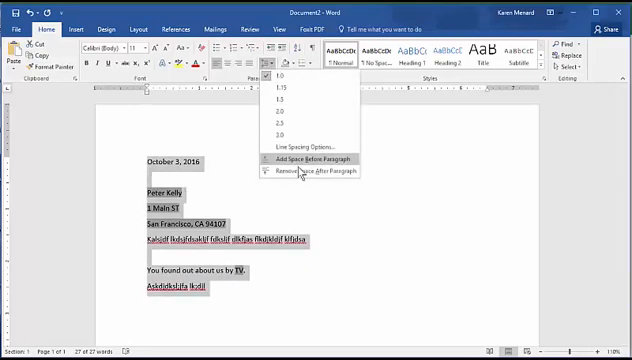
{"action": "left_click", "coordinate": [318, 176]}
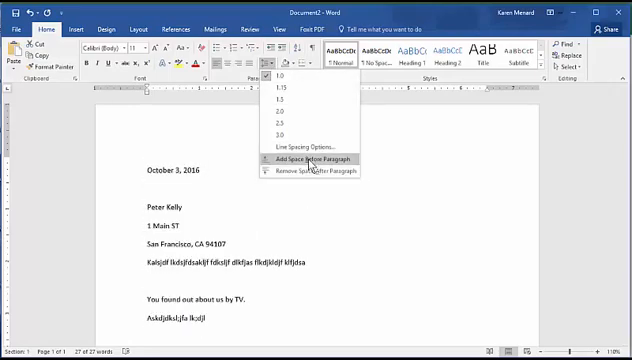
{"action": "left_click", "coordinate": [304, 162]}
{"action": "type", "text": "Askdfj dlkjf dslkfjaf lkdsjf dslkf;jdsaf dlf;a;djd"}
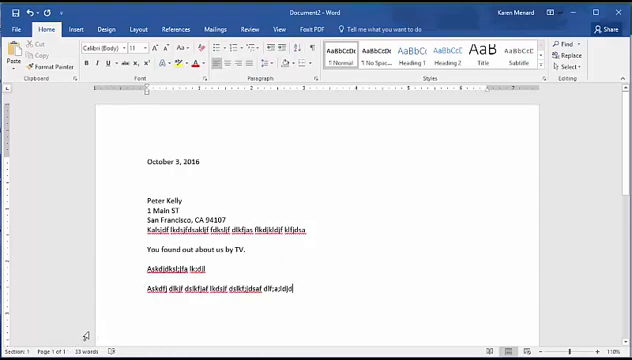
- Finish & Merge all records into a new document of individual letters
{"action": "left_click", "coordinate": [208, 28]}
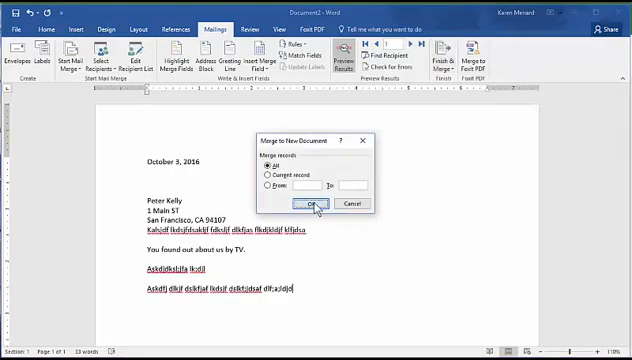
{"action": "left_click", "coordinate": [312, 204]}
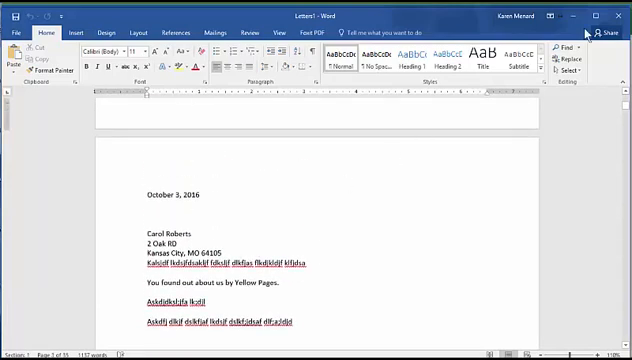
- Sign off the template with 'Sincerely,' and 'Menard', then return to the merged letters
{"action": "left_click", "coordinate": [612, 14]}
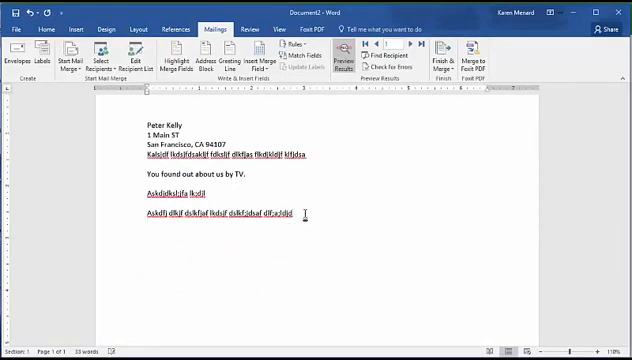
{"action": "type", "text": "Sincerely,"}
{"action": "type", "text": "Chris"}
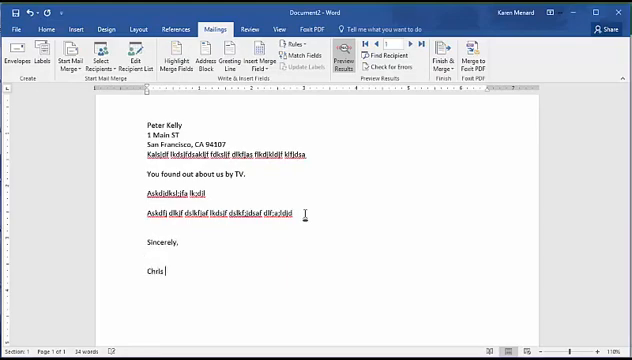
{"action": "type", "text": "Menard"}
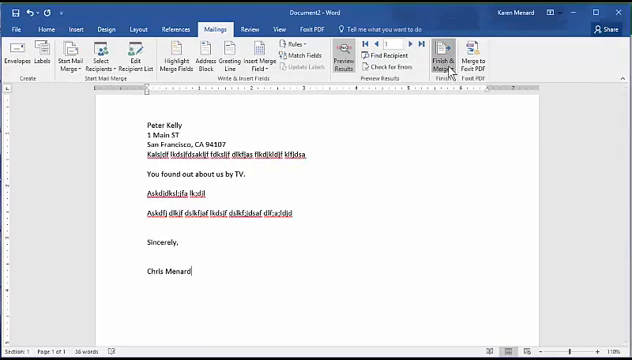
{"action": "left_click", "coordinate": [450, 58]}
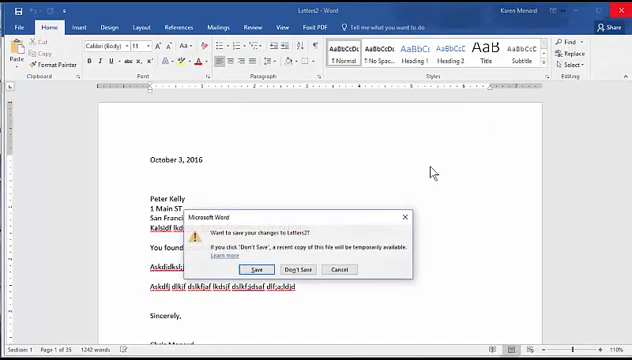
- Close the merged letters without saving them
{"action": "left_click", "coordinate": [298, 270]}
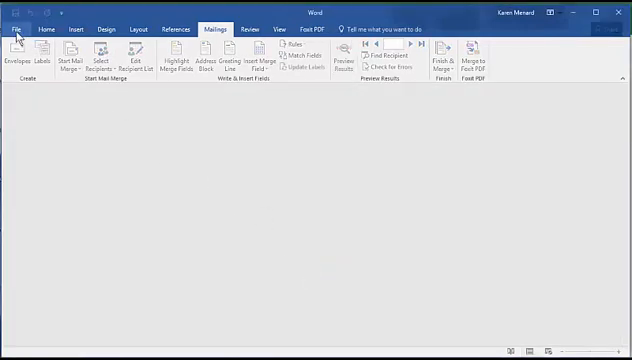
- Create a new blank document and show its Mailings tools
{"action": "left_click", "coordinate": [12, 18]}
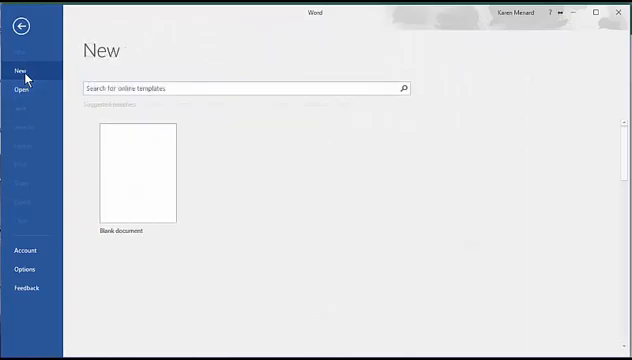
{"action": "left_click", "coordinate": [134, 170]}
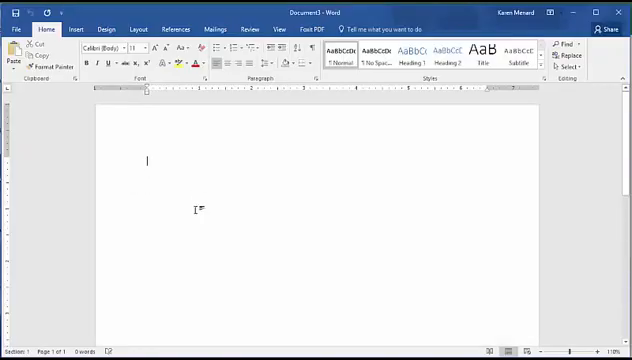
{"action": "left_click", "coordinate": [216, 28]}
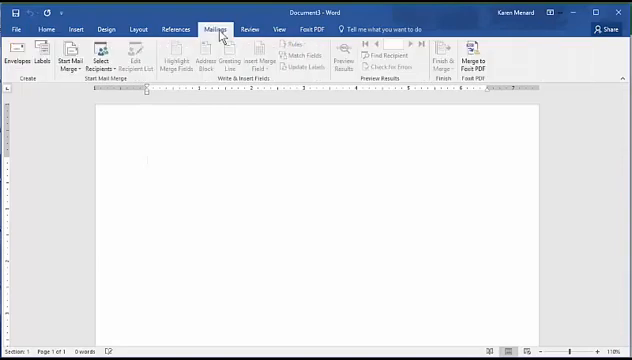
- Start an Envelopes mail merge and accept the envelope size
{"action": "left_click", "coordinate": [66, 52]}
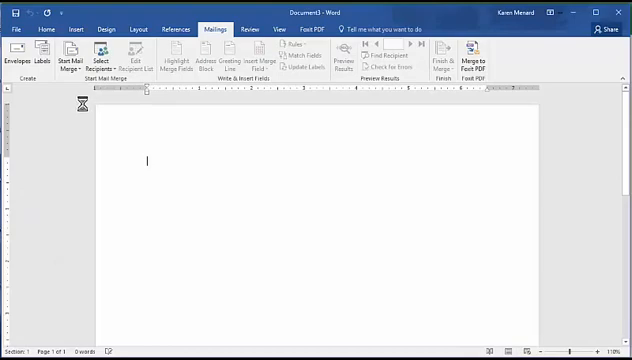
{"action": "left_click", "coordinate": [18, 56]}
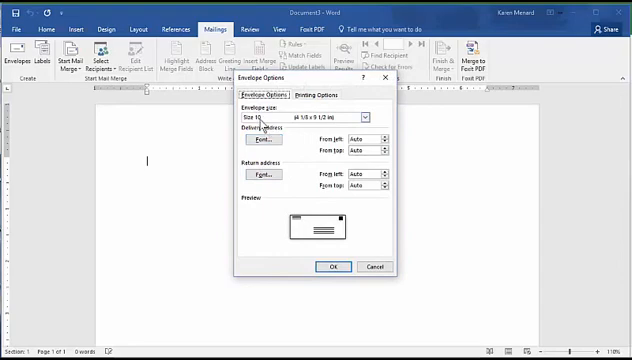
{"action": "left_click", "coordinate": [334, 266]}
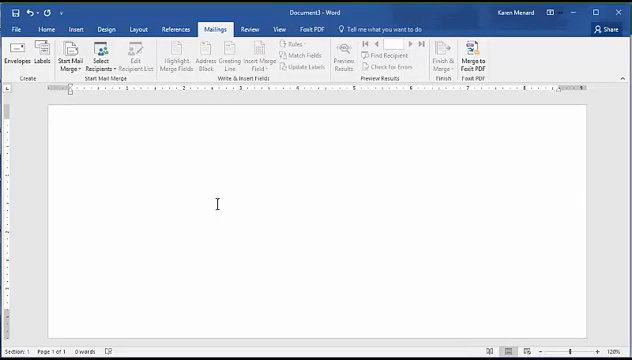
- Add the return line 'Dept: Training' to the envelope
{"action": "type", "text": "Dept:"}
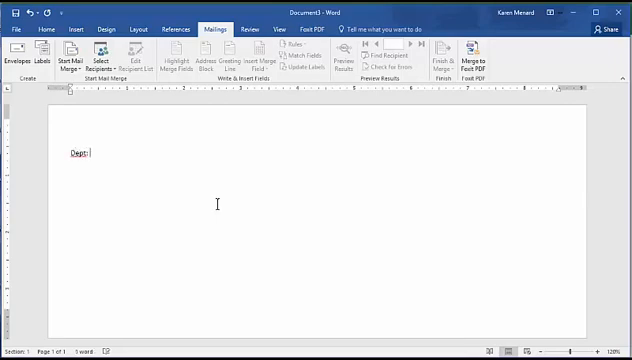
{"action": "type", "text": "Training"}
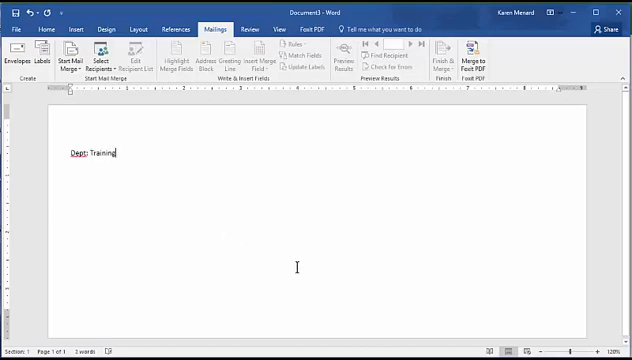
- Attach the customer workbook's Customers sheet from the Desktop as the recipient list
{"action": "left_click", "coordinate": [98, 58]}
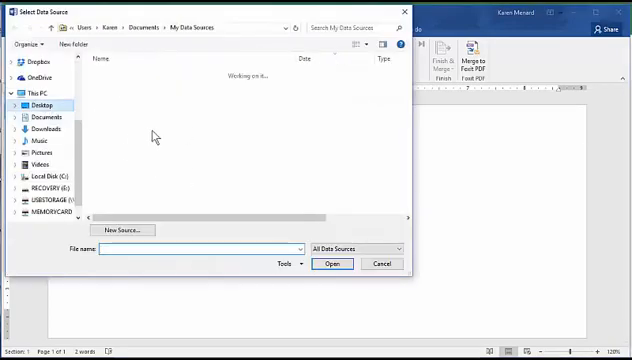
{"action": "left_click", "coordinate": [32, 104]}
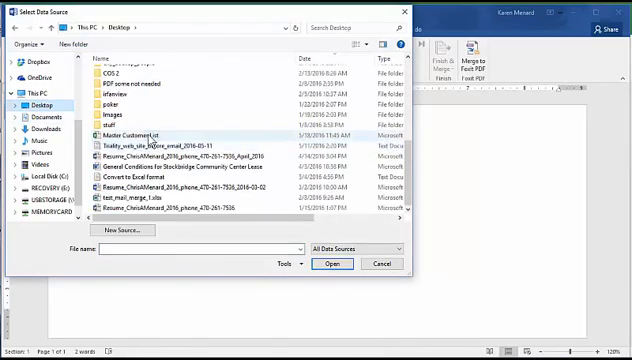
{"action": "left_click", "coordinate": [328, 264]}
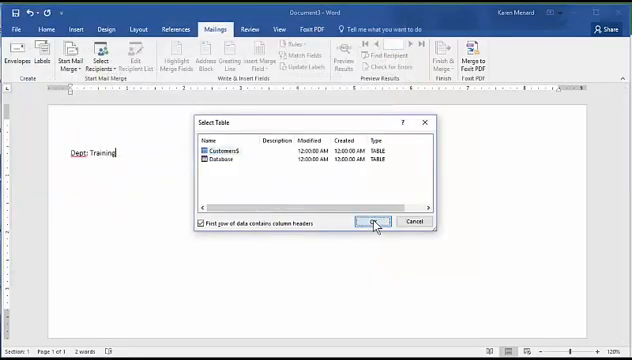
{"action": "left_click", "coordinate": [380, 220]}
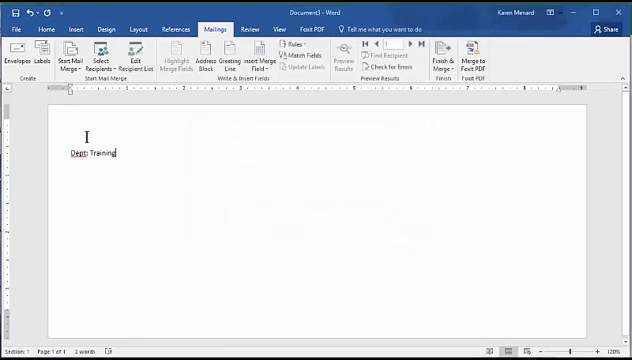
{"action": "mouse_move", "coordinate": [308, 288]}
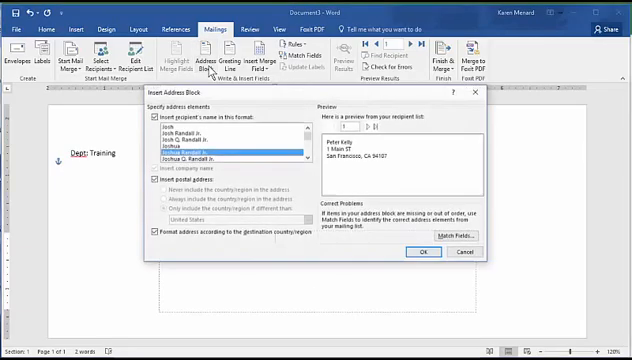
- Insert the default address block and preview the next customer's real address on the envelope
{"action": "left_click", "coordinate": [414, 252]}
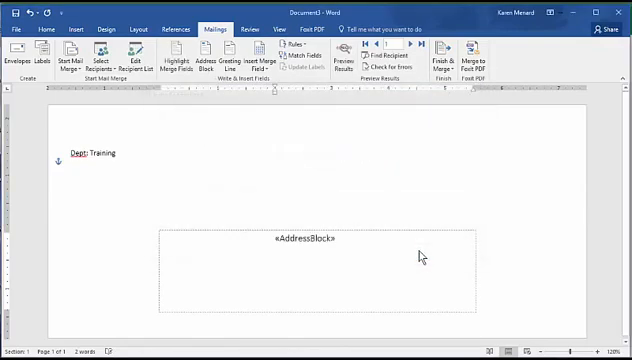
{"action": "left_click", "coordinate": [346, 52]}
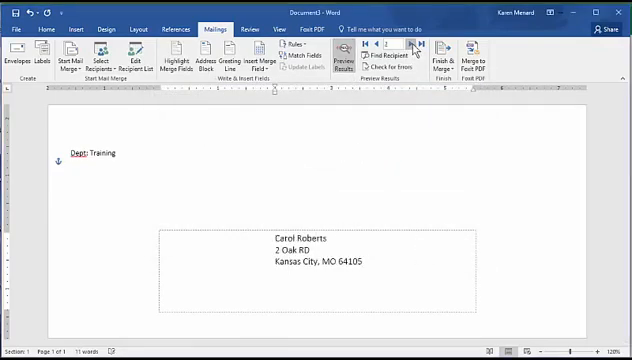
{"action": "left_click", "coordinate": [408, 48]}
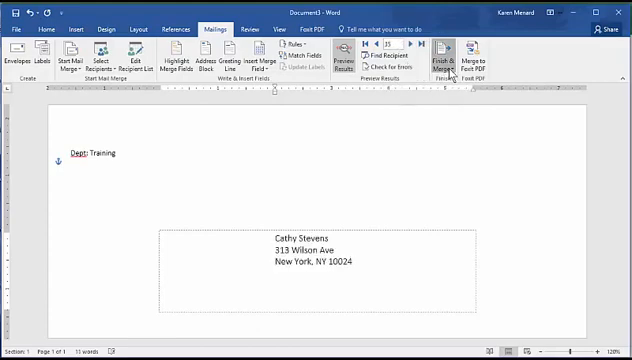
{"action": "left_click", "coordinate": [450, 56]}
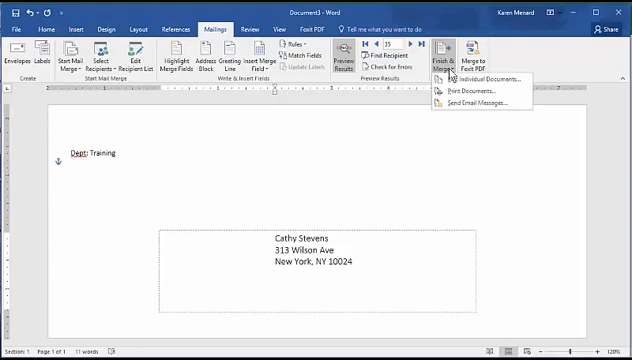
{"action": "mouse_move", "coordinate": [490, 76]}
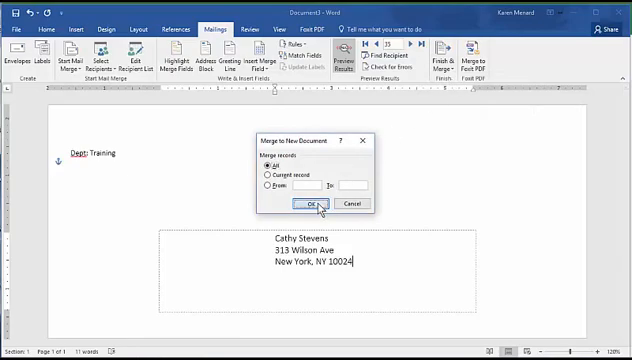
{"action": "left_click", "coordinate": [318, 204]}
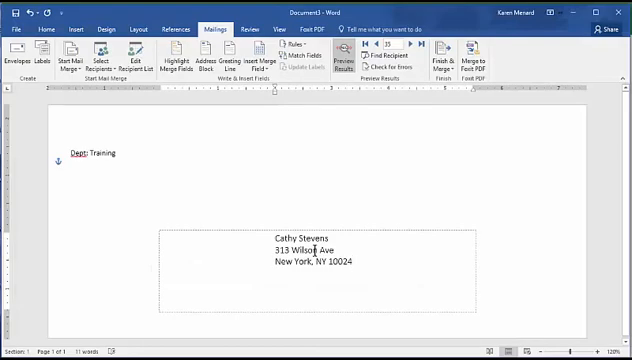
- Select the envelope address lines and bring up the Font dialog to apply All caps
{"action": "left_click", "coordinate": [358, 266]}
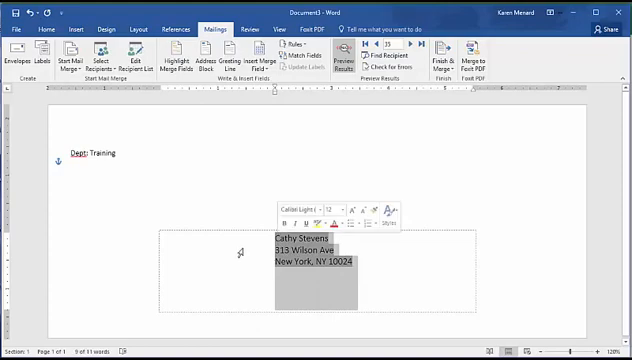
{"action": "left_click", "coordinate": [44, 28]}
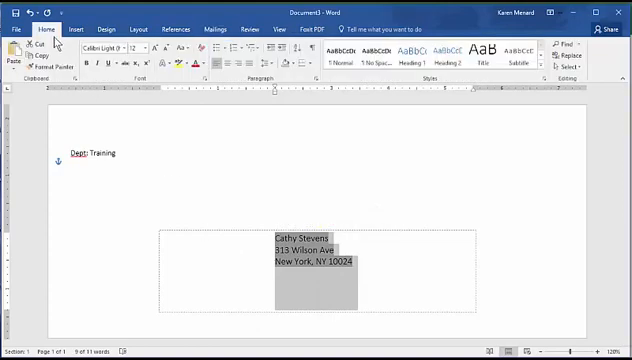
{"action": "mouse_move", "coordinate": [144, 84]}
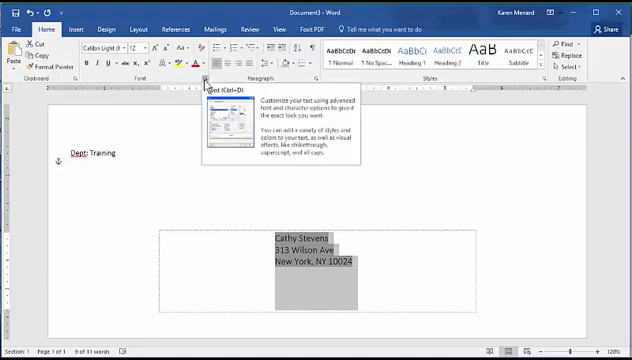
{"action": "left_click", "coordinate": [208, 86]}
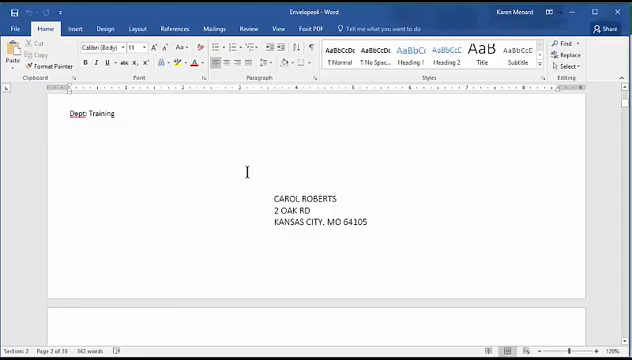
- Close the merged envelopes and the envelope template, discarding both without saving
{"action": "left_click", "coordinate": [12, 28]}
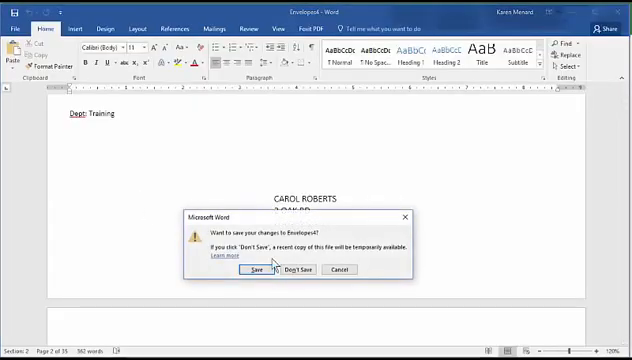
{"action": "left_click", "coordinate": [304, 268]}
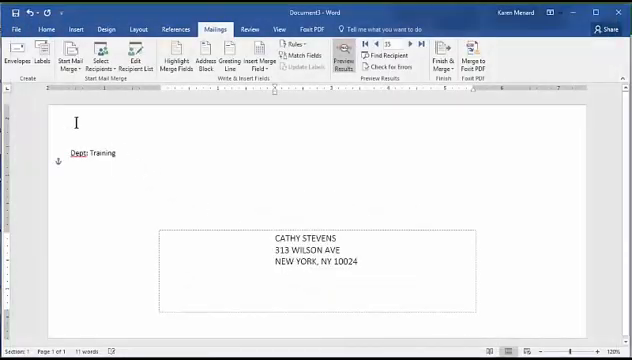
{"action": "left_click", "coordinate": [14, 28]}
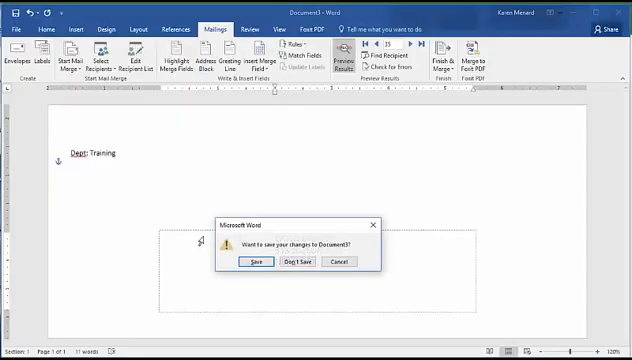
{"action": "left_click", "coordinate": [300, 262]}
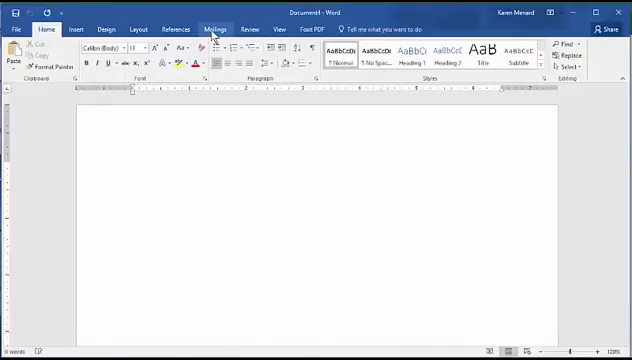
- Start a Labels mail merge and choose Avery US Letter product 5160 in Label Options
{"action": "left_click", "coordinate": [210, 28]}
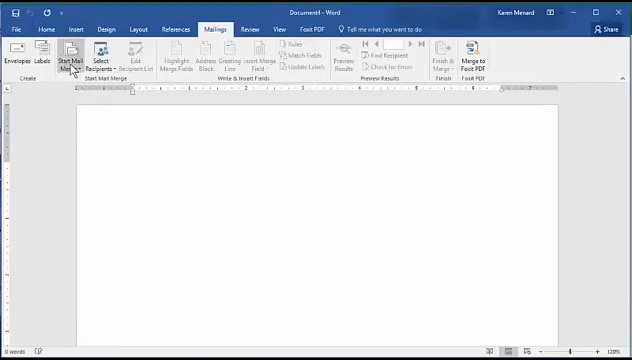
{"action": "left_click", "coordinate": [64, 54]}
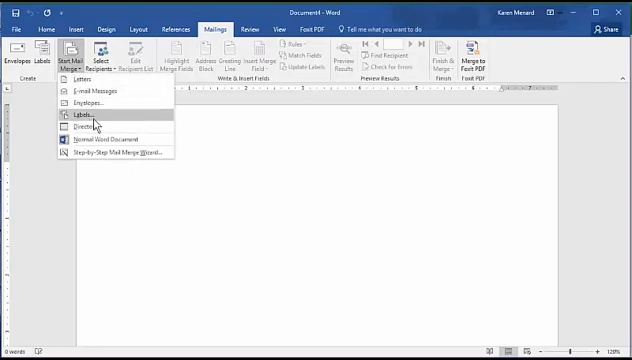
{"action": "left_click", "coordinate": [82, 120]}
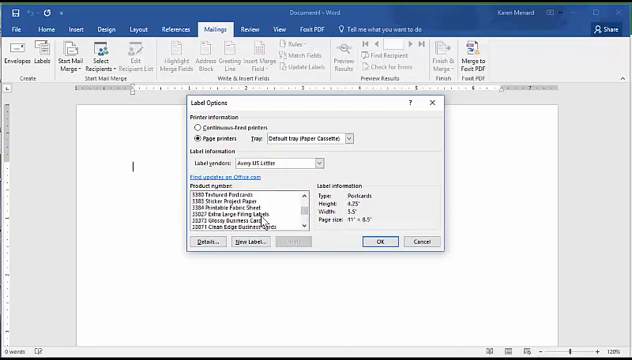
{"action": "scroll", "scroll_direction": "down", "scroll_amount": 3}
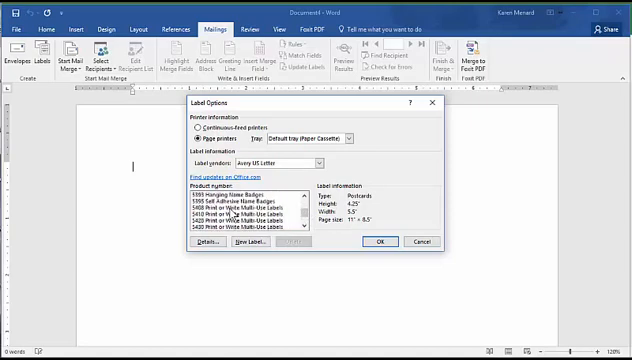
{"action": "scroll", "scroll_direction": "down", "scroll_amount": 3}
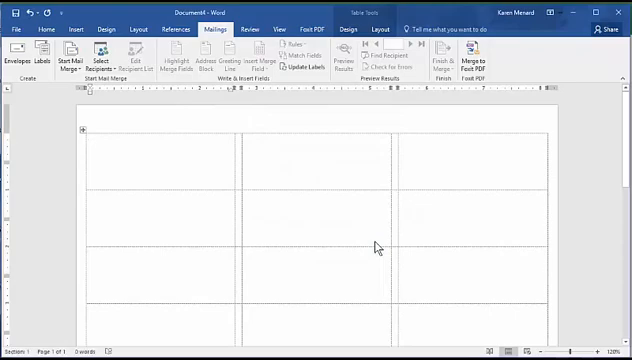
- Turn on View Gridlines under Table Tools Layout to outline the label cells
{"action": "left_click", "coordinate": [98, 146]}
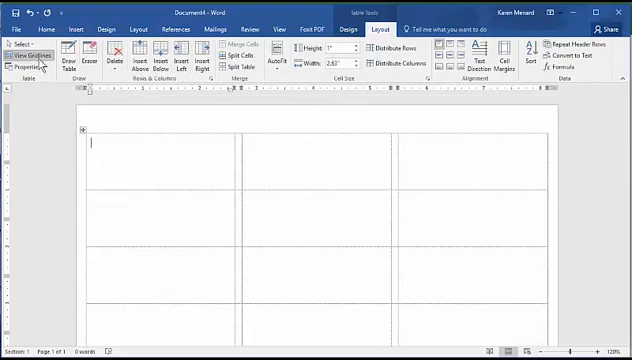
{"action": "left_click", "coordinate": [24, 56]}
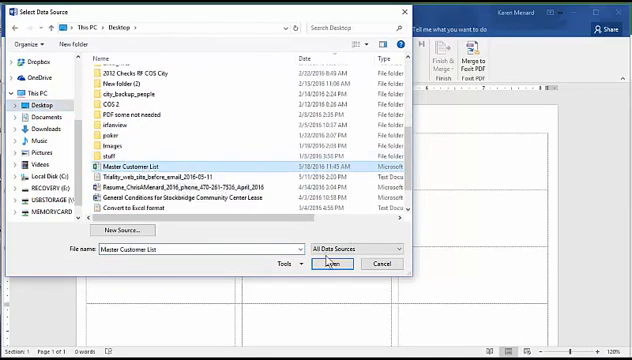
- Link the labels to the Master Customer List workbook's customer sheet as data source
{"action": "left_click", "coordinate": [328, 262]}
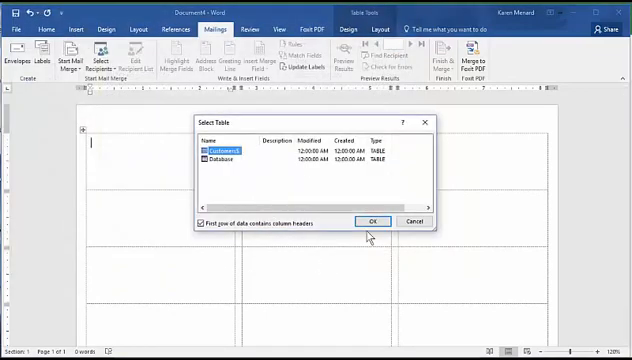
{"action": "left_click", "coordinate": [370, 220]}
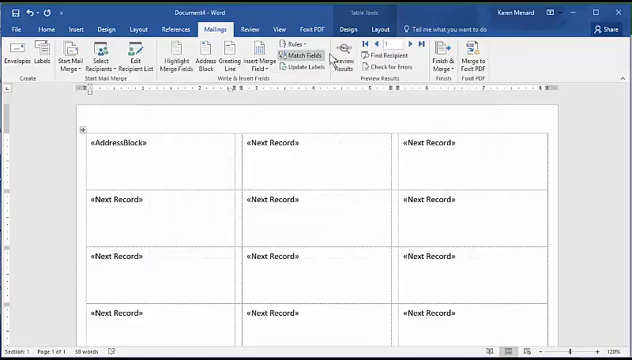
- Check the first label, Update Labels to copy the address block to every cell, and preview all addresses
{"action": "left_click", "coordinate": [348, 52]}
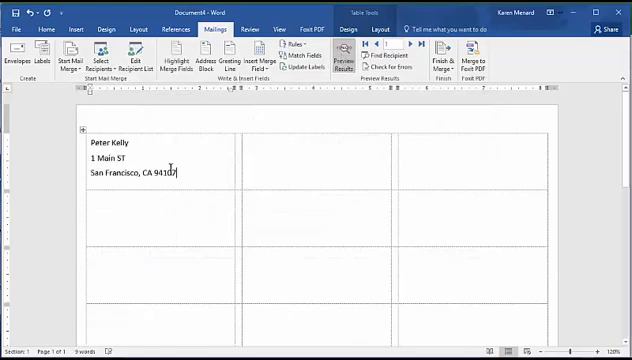
{"action": "left_click", "coordinate": [350, 52]}
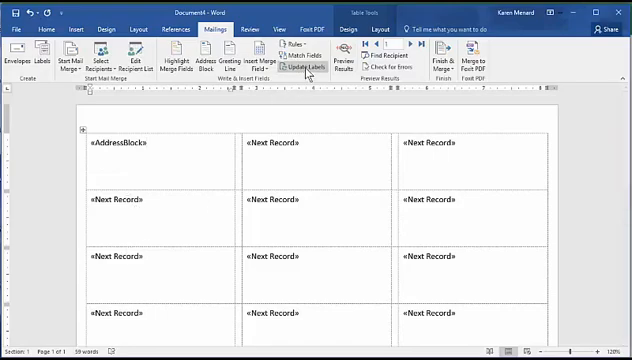
{"action": "left_click", "coordinate": [304, 68]}
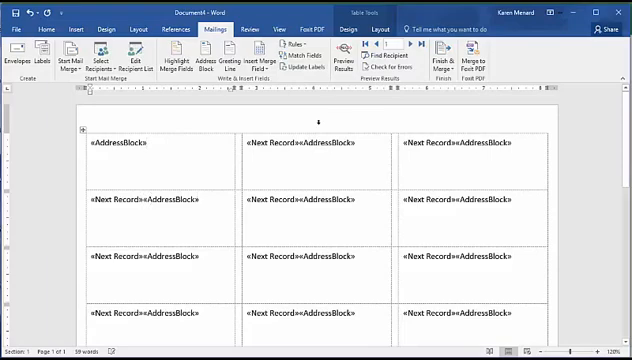
{"action": "left_click", "coordinate": [346, 56]}
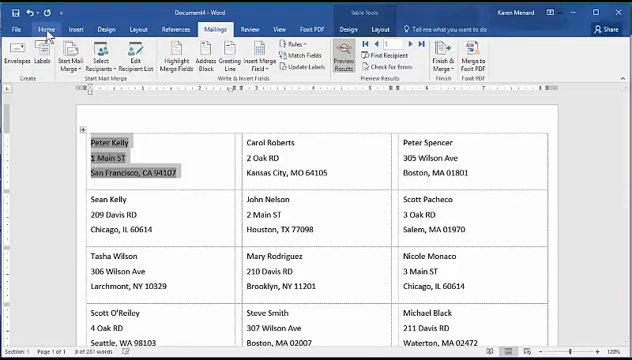
- Apply Remove Space After Paragraph to the label addresses and return to Mailings
{"action": "left_click", "coordinate": [40, 30]}
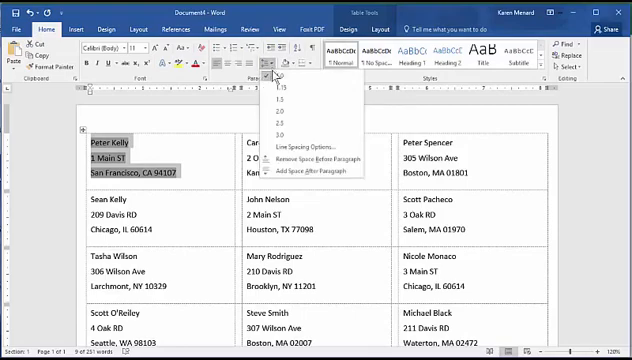
{"action": "left_click", "coordinate": [266, 74]}
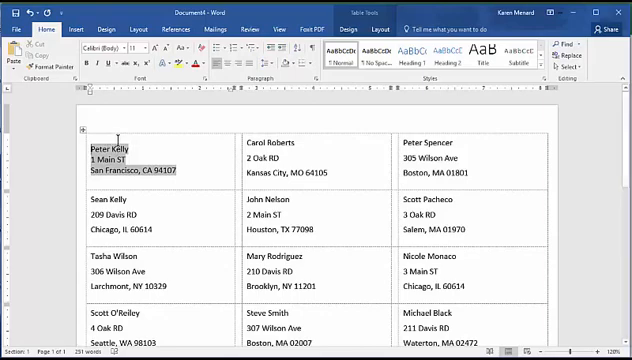
{"action": "left_click", "coordinate": [128, 158]}
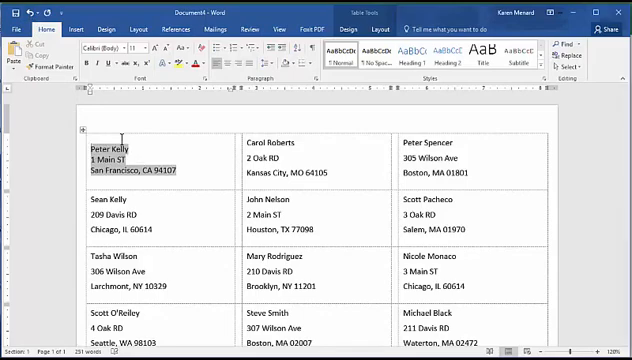
{"action": "left_click", "coordinate": [224, 30]}
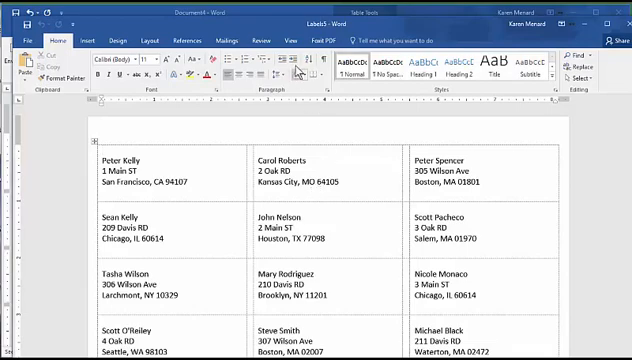
{"action": "mouse_move", "coordinate": [254, 76]}
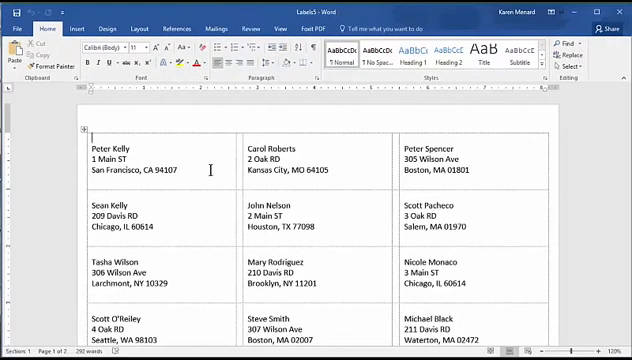
- Scroll through the merged labels document down to the final labels
{"action": "scroll", "scroll_direction": "down", "scroll_amount": 3}
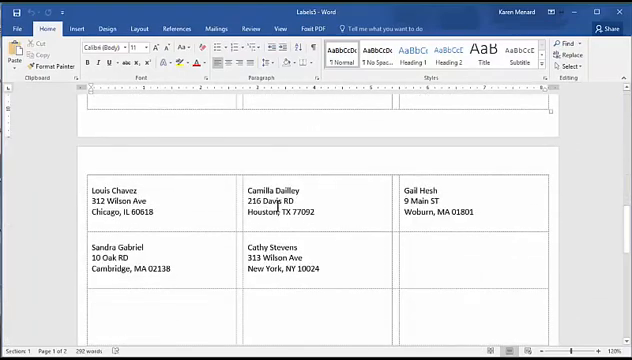
{"action": "scroll", "scroll_direction": "down", "scroll_amount": 3}
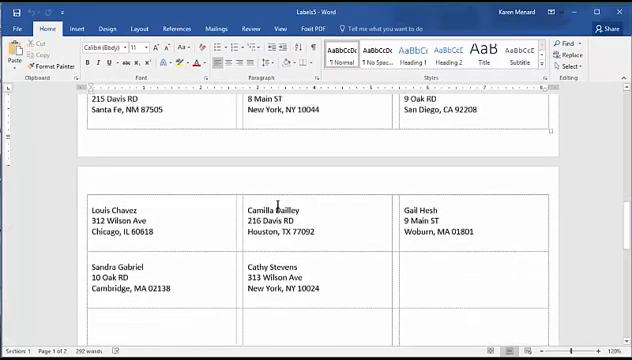